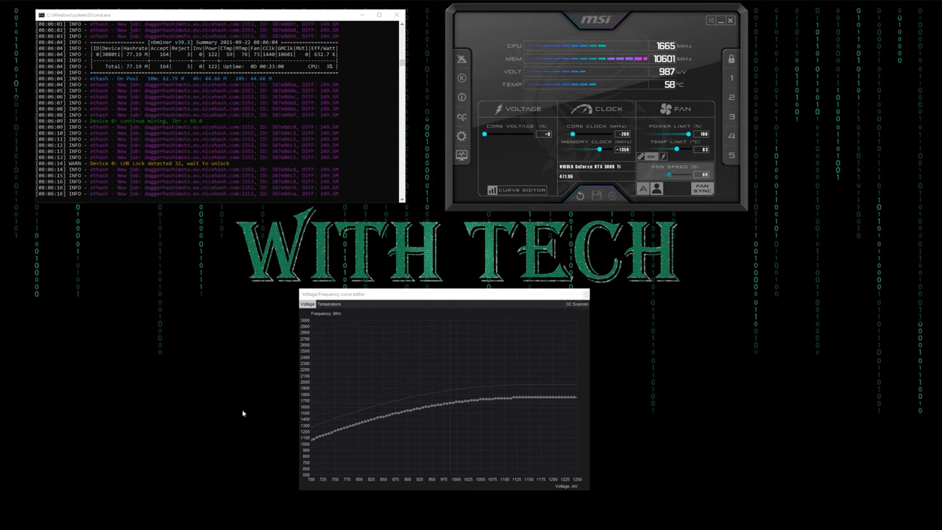
- Close the Voltage/Frequency curve editor window, leaving the main overclocking panel
left_click(582, 295)
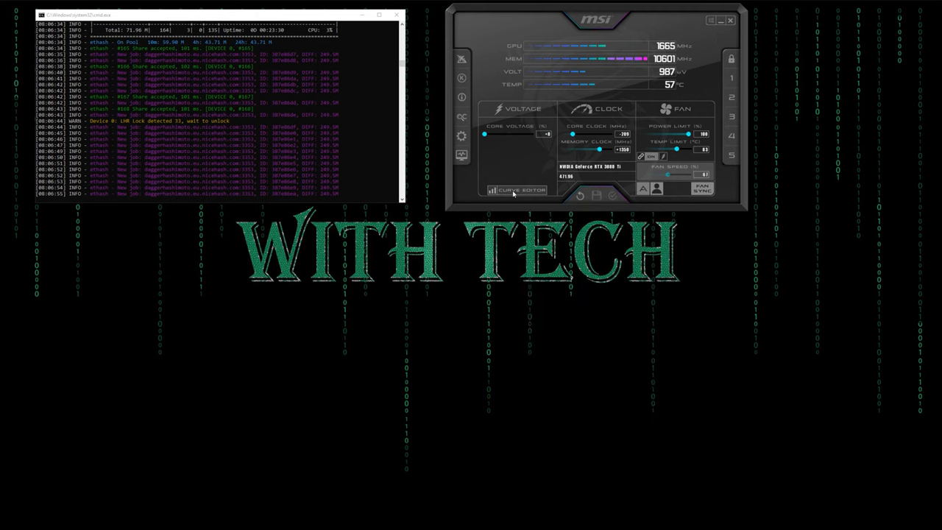
mouse_move(518, 190)
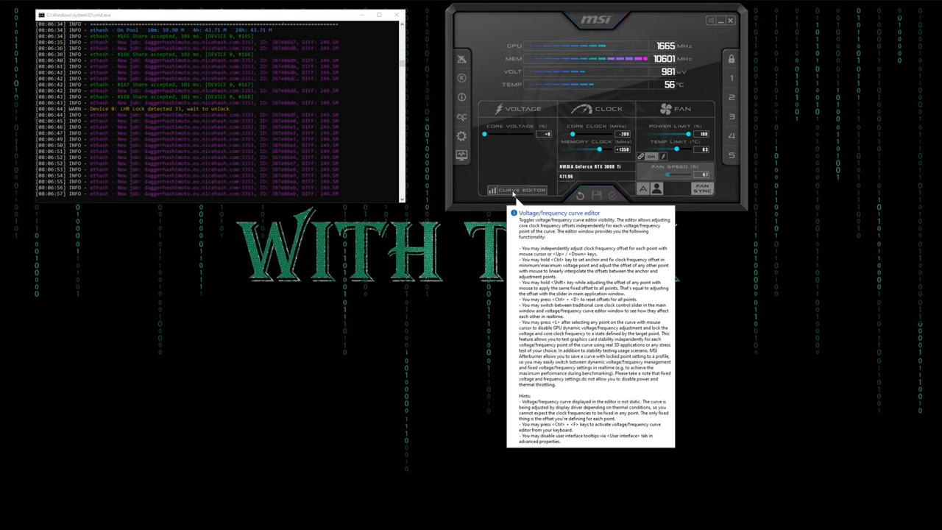
left_click(517, 190)
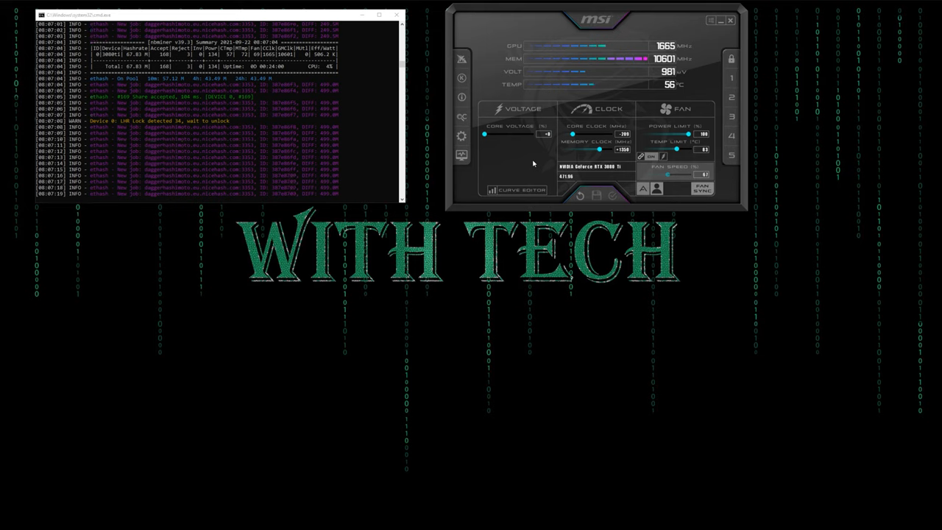
- Bring up the Voltage/Frequency curve editor from the bottom of the Afterburner window
left_click(517, 190)
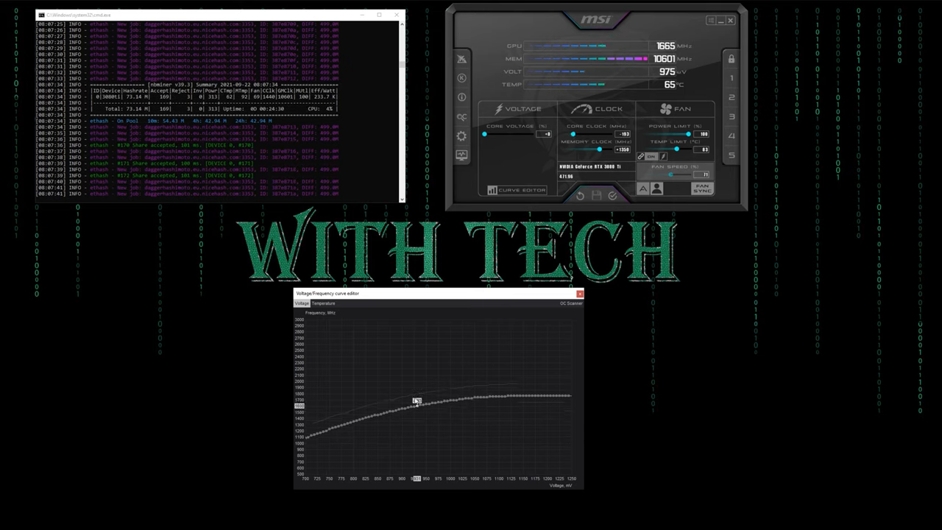
- Drag mid-curve points up and down so the curve rises steadily toward its highest voltage
left_click_drag(418, 400, 412, 424)
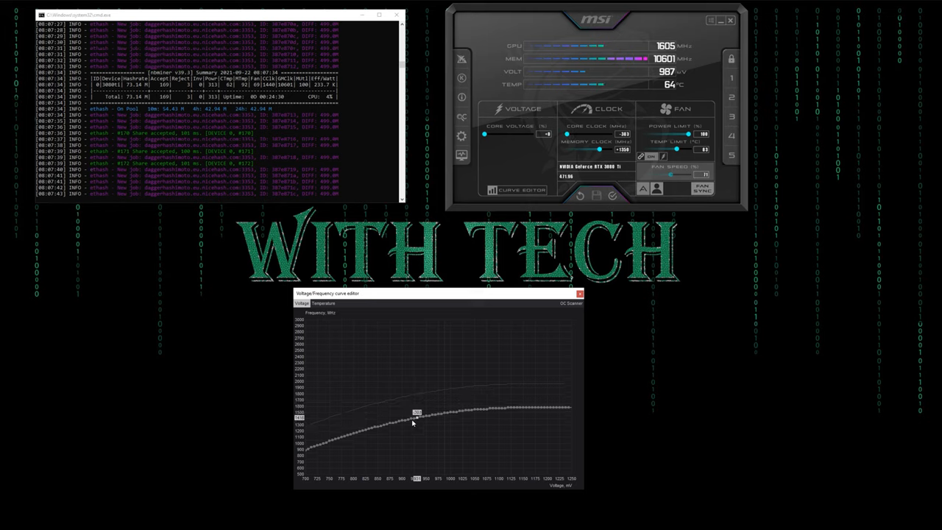
left_click_drag(415, 412, 415, 397)
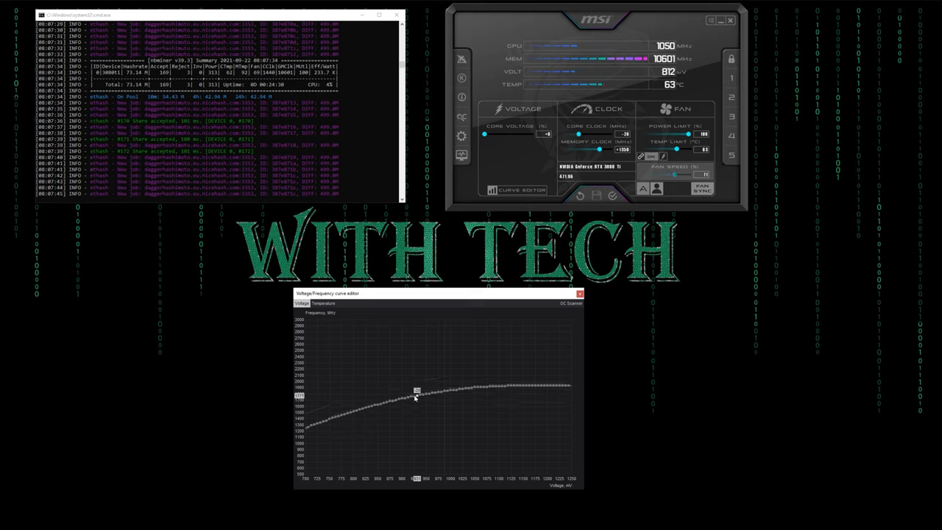
left_click_drag(415, 390, 418, 400)
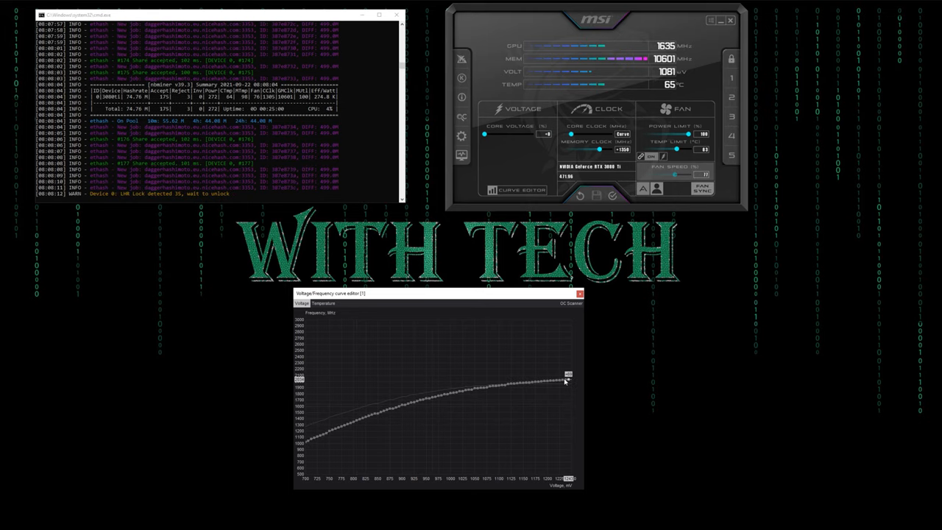
- Pull the highest-voltage point down to the target frequency so the curve flattens
left_click_drag(568, 376, 568, 409)
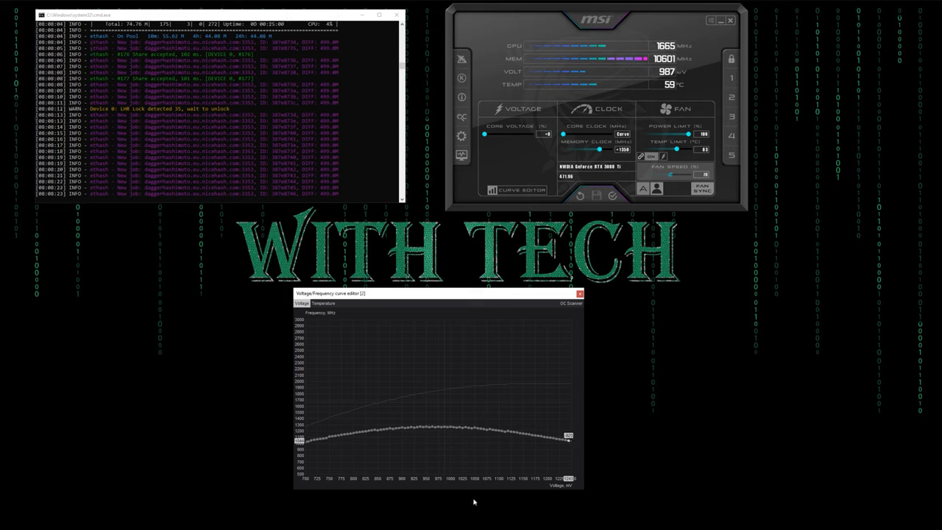
mouse_move(366, 459)
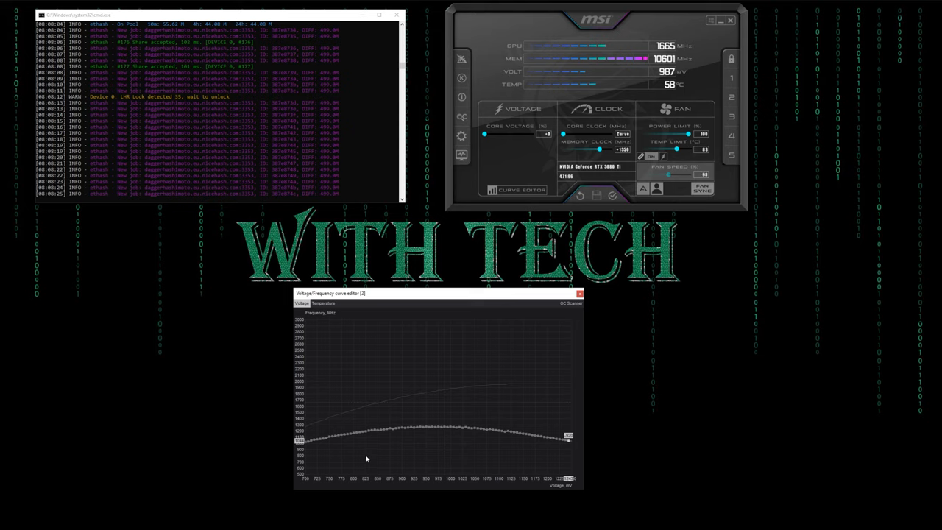